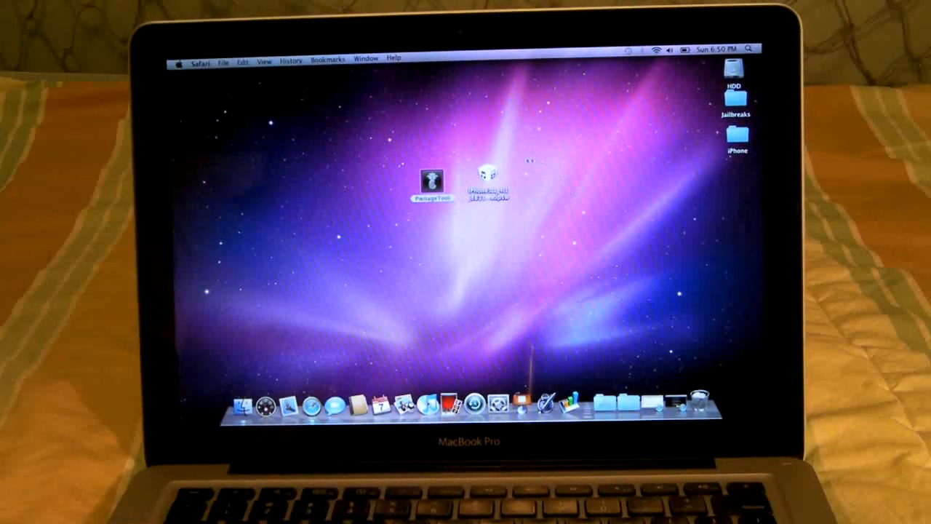
# Step: Bring Safari forward from the Dock to show the firmware download page
pyautogui.click(487, 177)
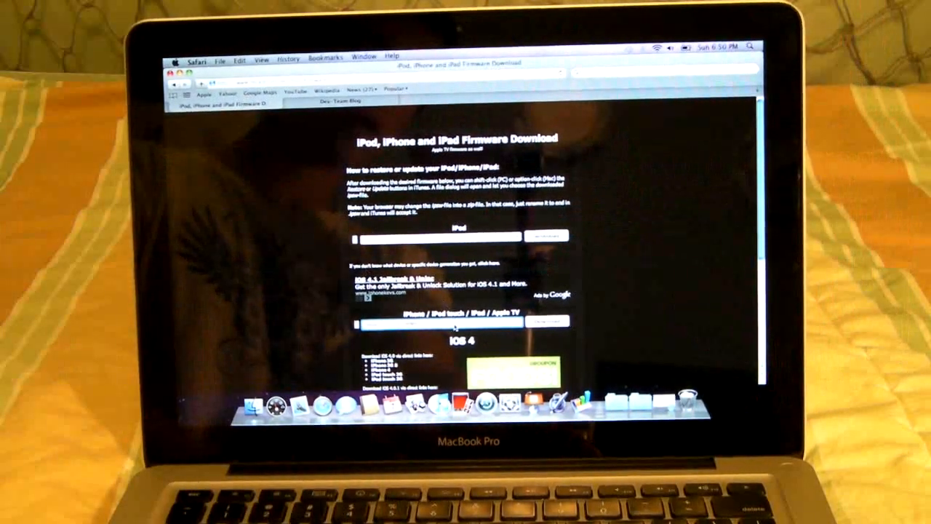
# Step: Switch to the Dev-Team Blog tab and scroll through the post
pyautogui.click(440, 320)
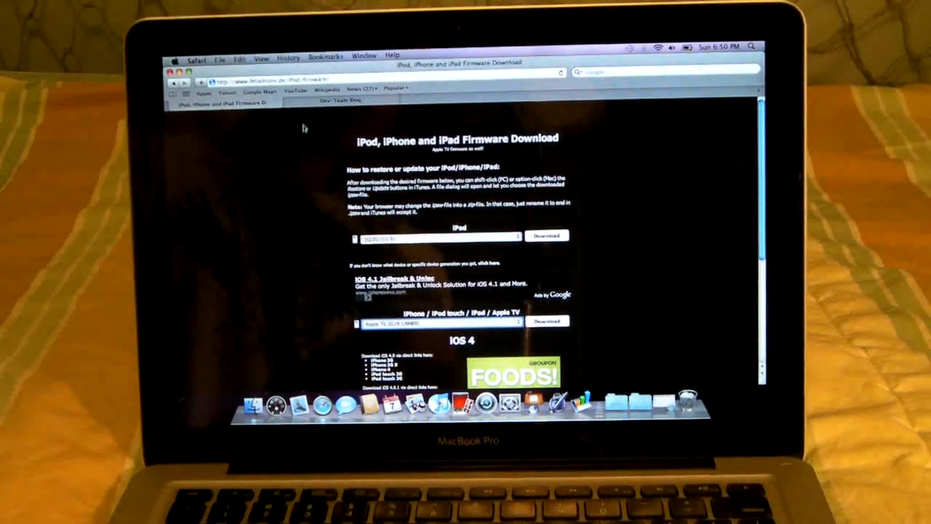
pyautogui.click(341, 100)
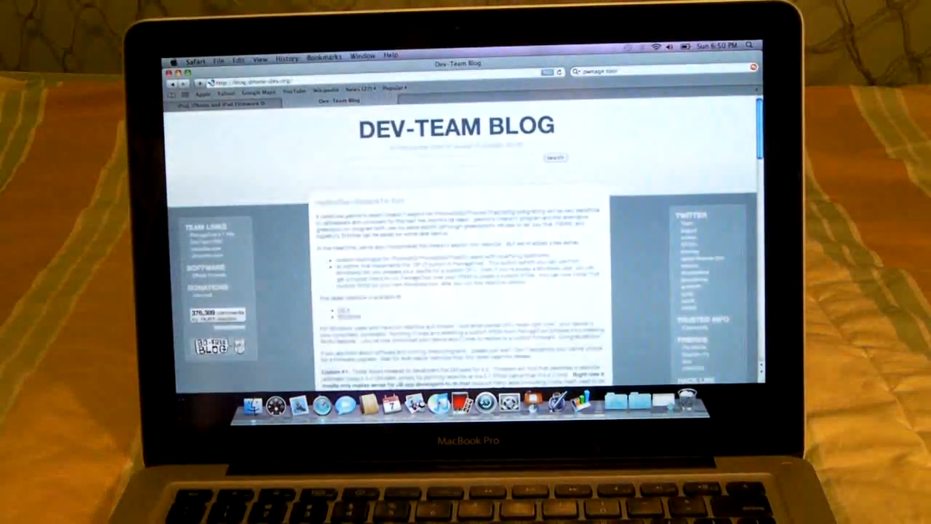
pyautogui.scroll(-3)
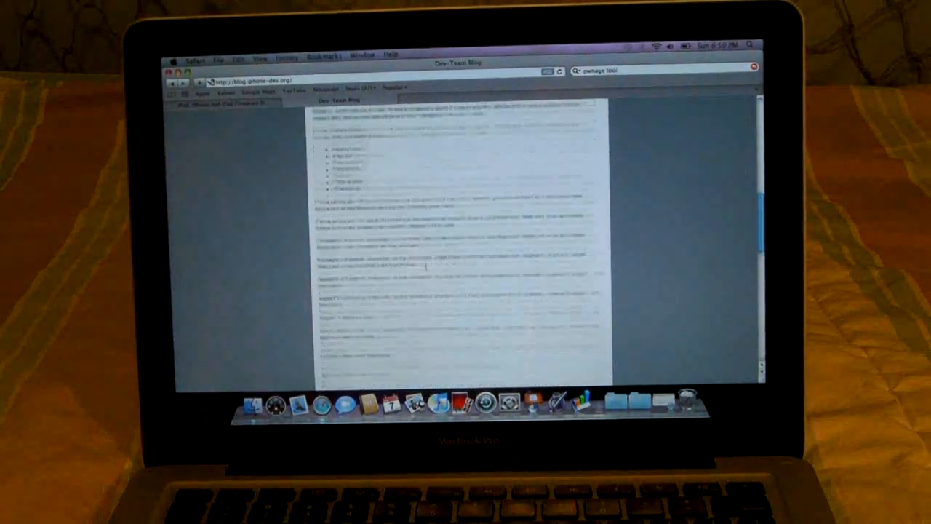
pyautogui.scroll(-3)
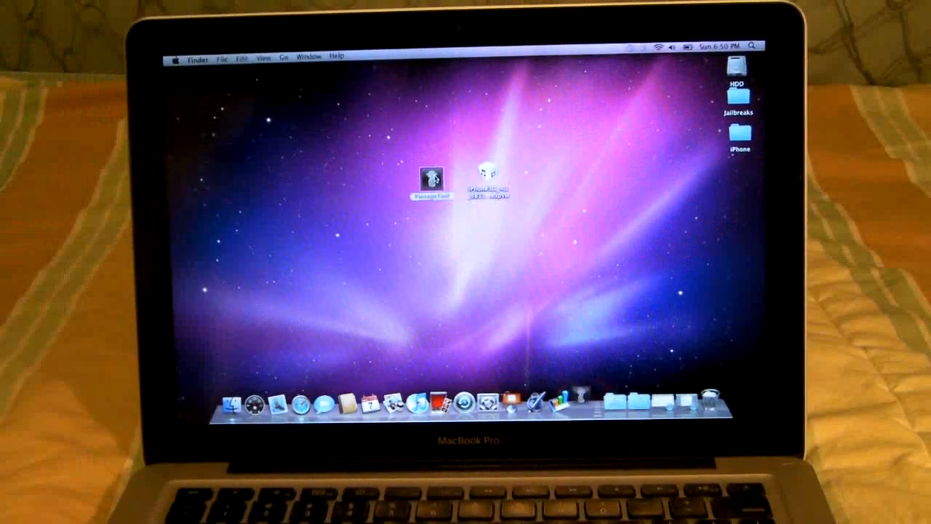
# Step: Launch PwnageTool, accept the warning, and choose iPhone 3G/3GS/4 in Expert mode
pyautogui.doubleClick(431, 176)
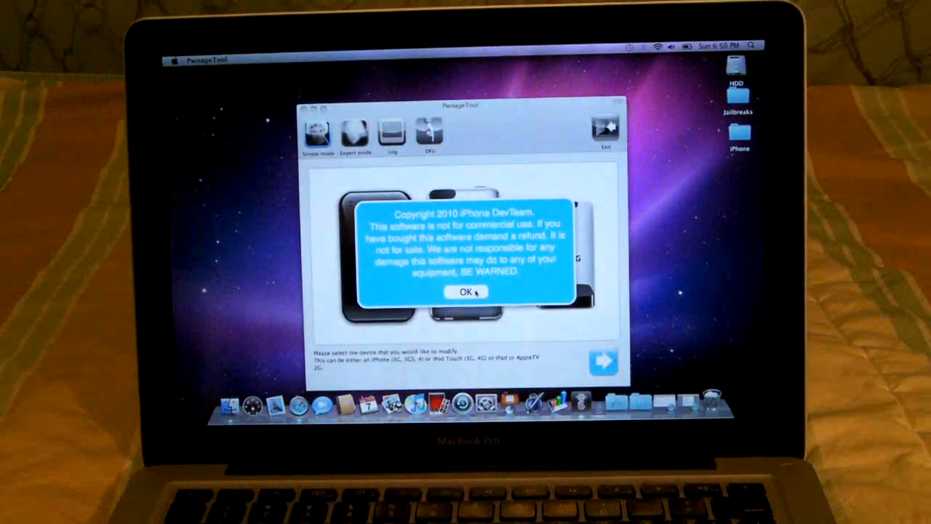
pyautogui.click(466, 290)
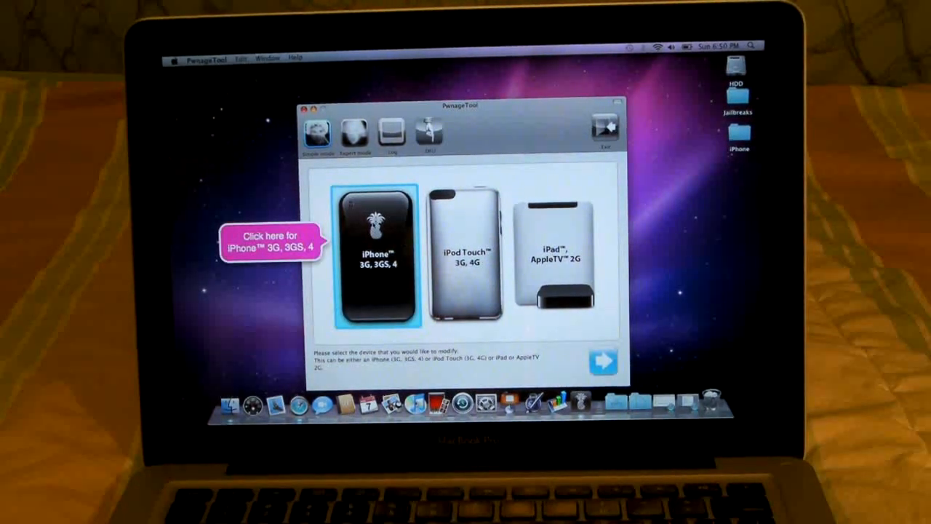
pyautogui.click(377, 255)
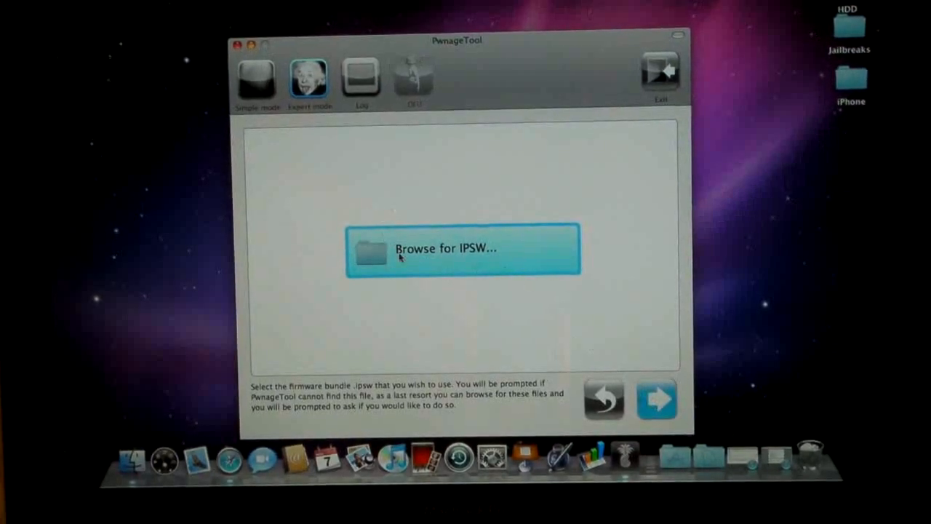
# Step: Load the iPhone3,1 iOS 4.1 restore IPSW from the Desktop
pyautogui.click(461, 248)
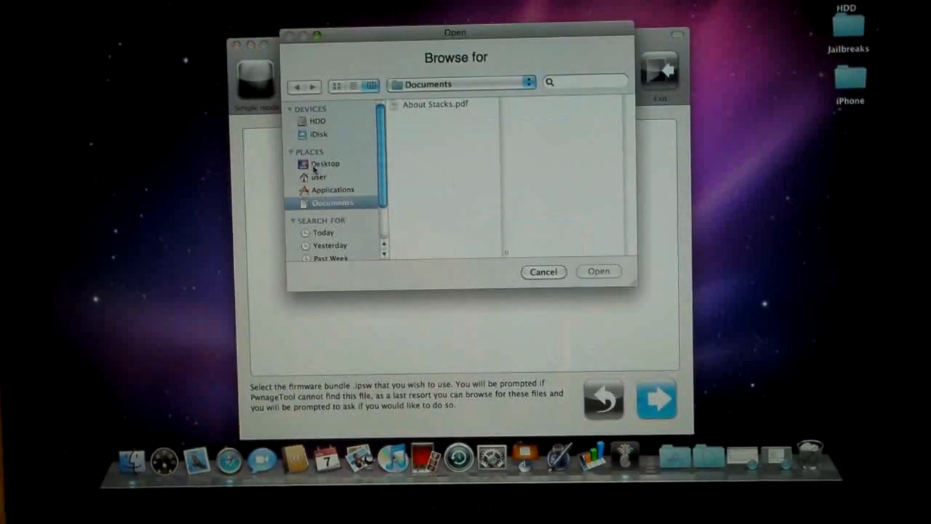
pyautogui.click(325, 162)
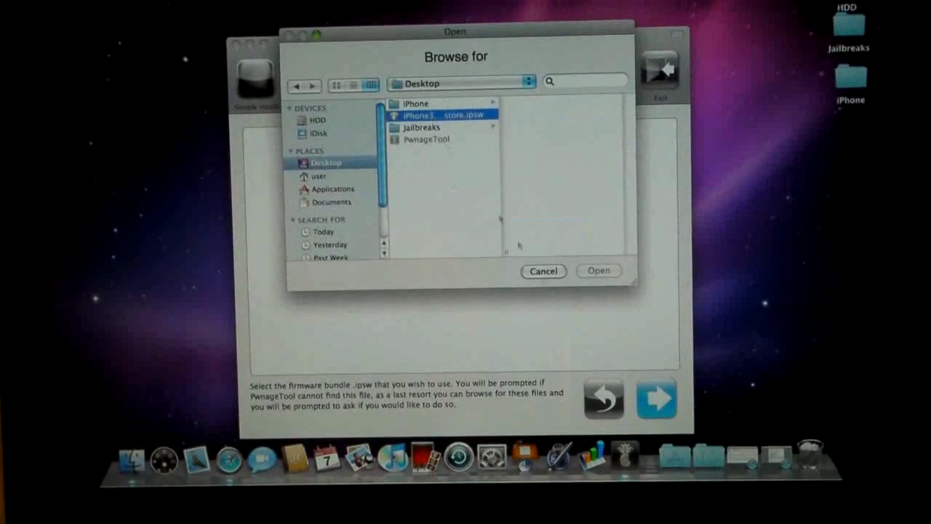
pyautogui.click(436, 115)
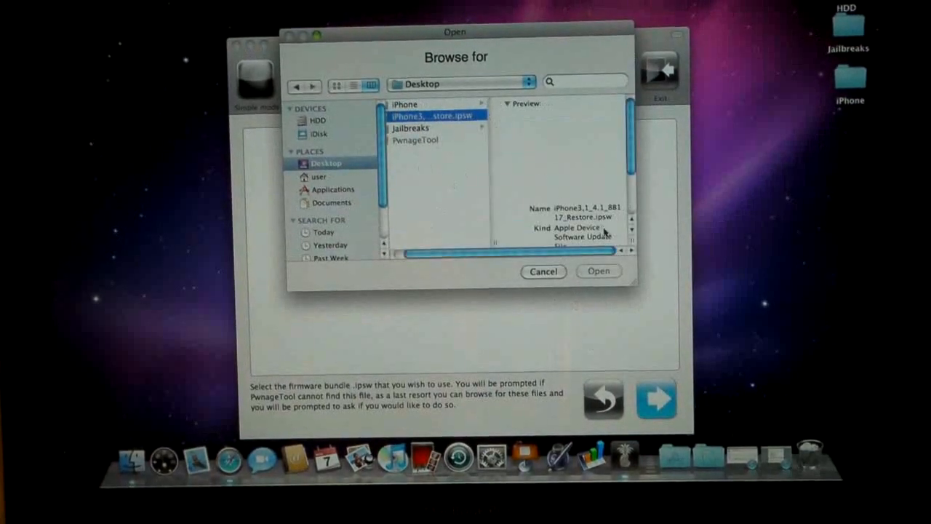
pyautogui.click(598, 270)
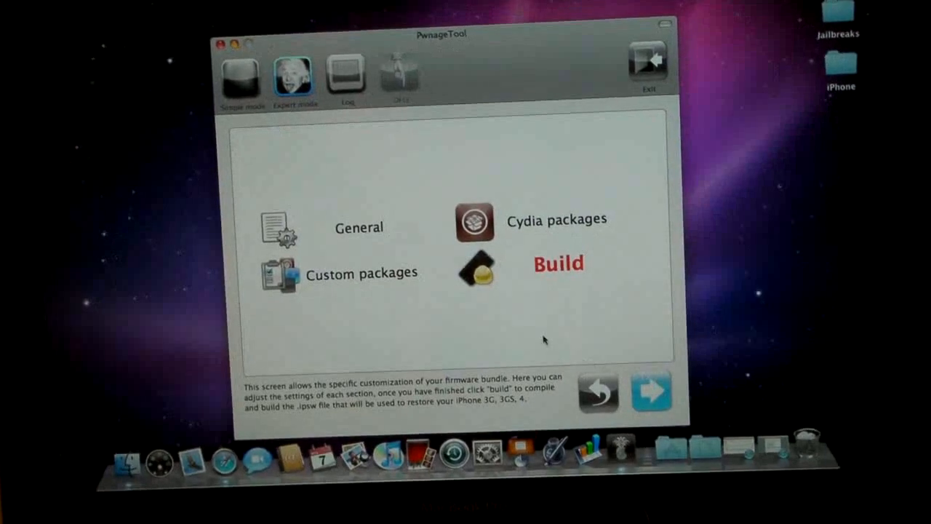
# Step: Review General settings: Activate the phone checked, root partition 888 MB
pyautogui.click(359, 226)
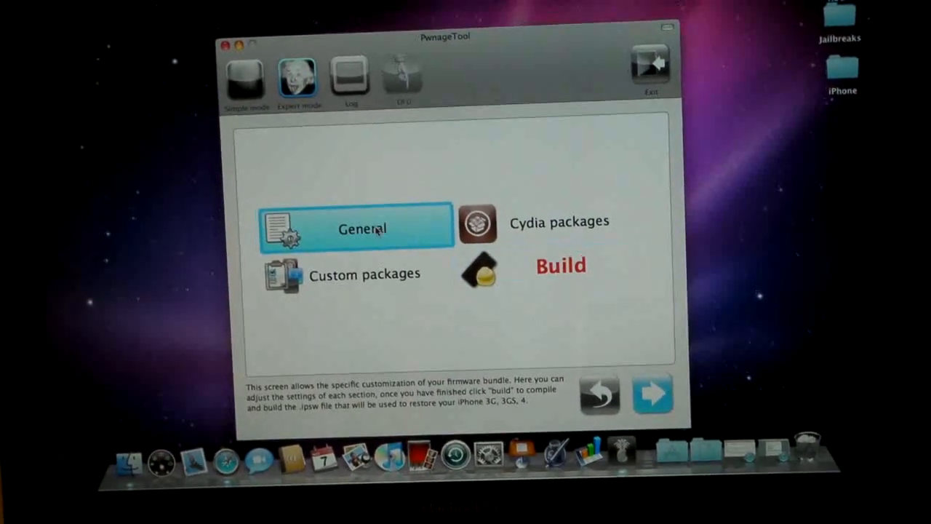
pyautogui.click(362, 229)
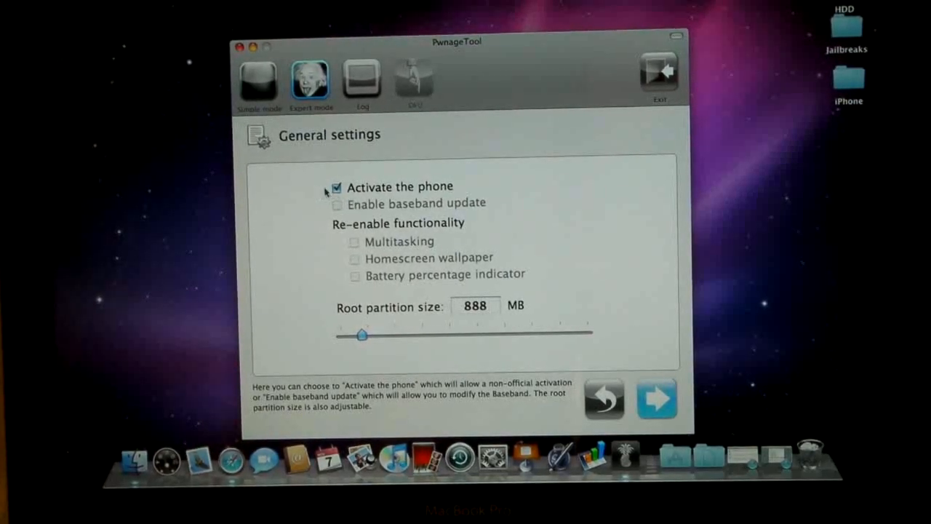
pyautogui.moveTo(356, 237)
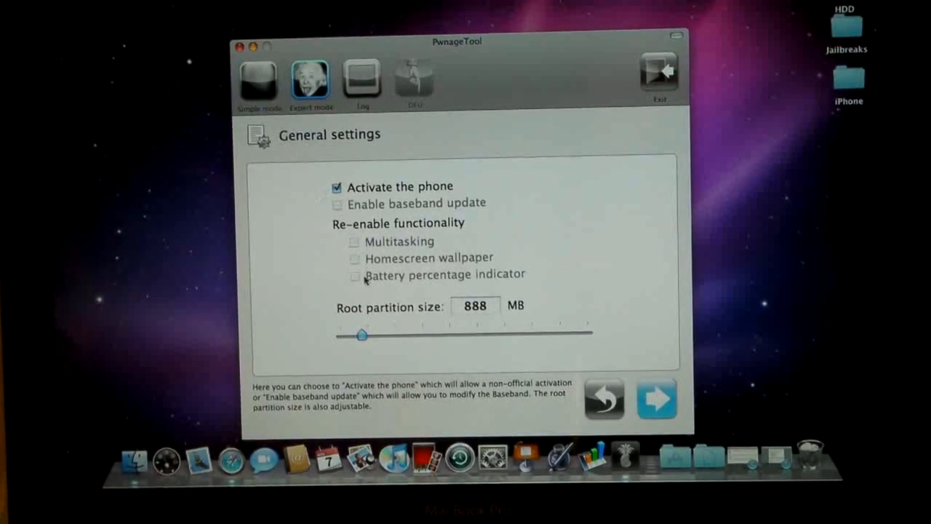
pyautogui.moveTo(375, 269)
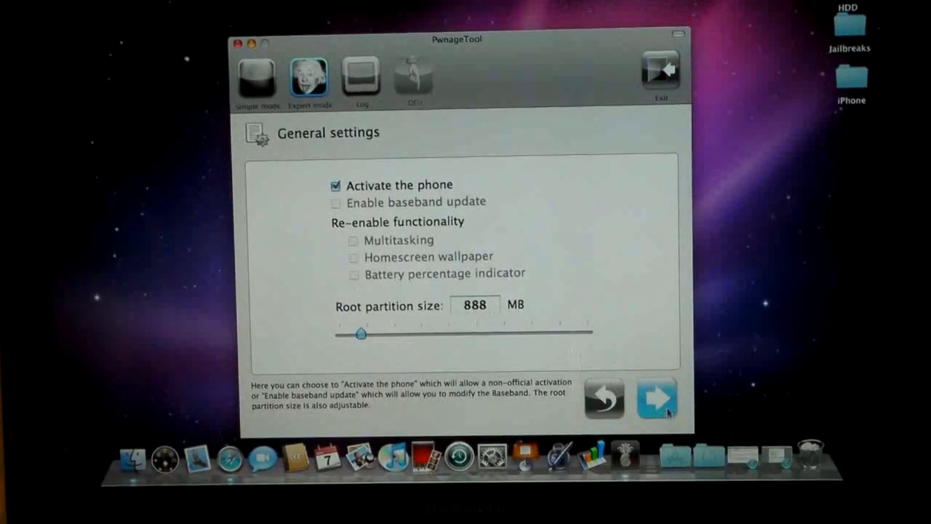
pyautogui.click(655, 398)
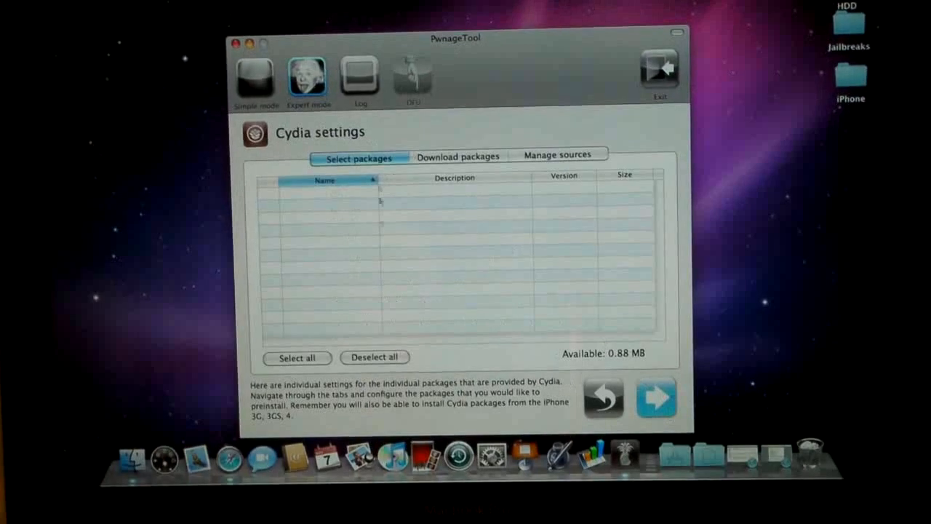
pyautogui.moveTo(448, 226)
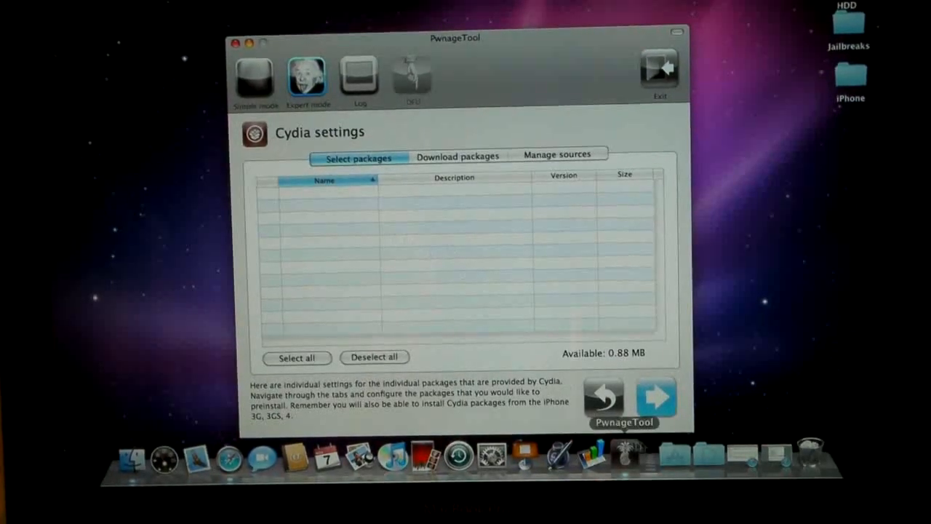
# Step: Pass Cydia and Custom packages screens with Cydia Installer checked, back to overview
pyautogui.click(655, 398)
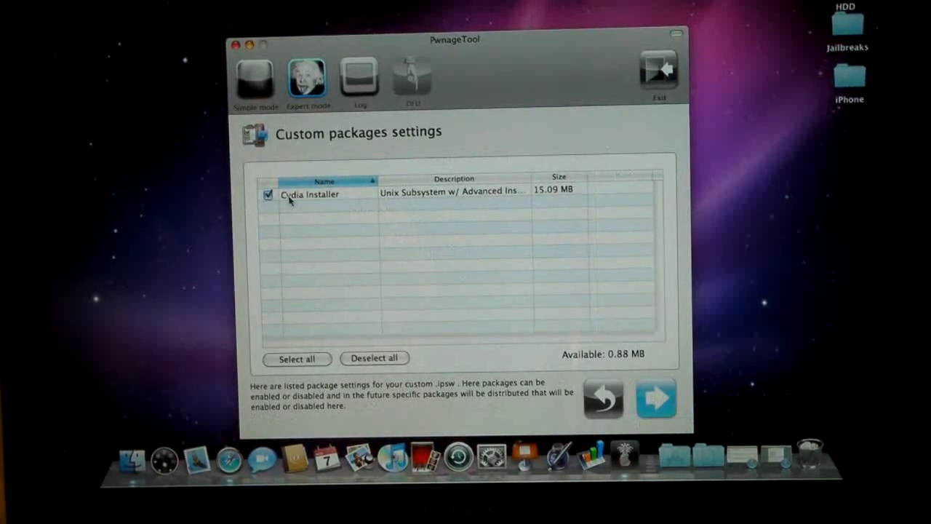
pyautogui.moveTo(647, 446)
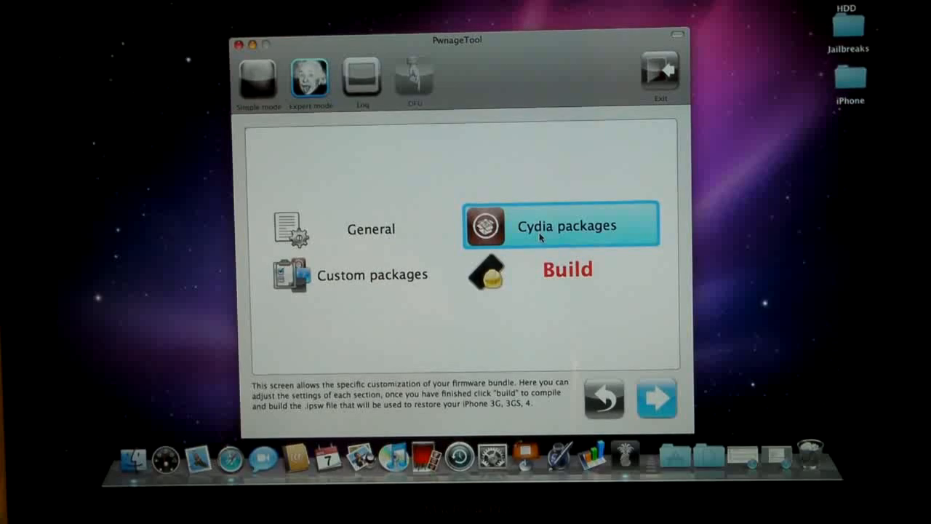
pyautogui.click(370, 274)
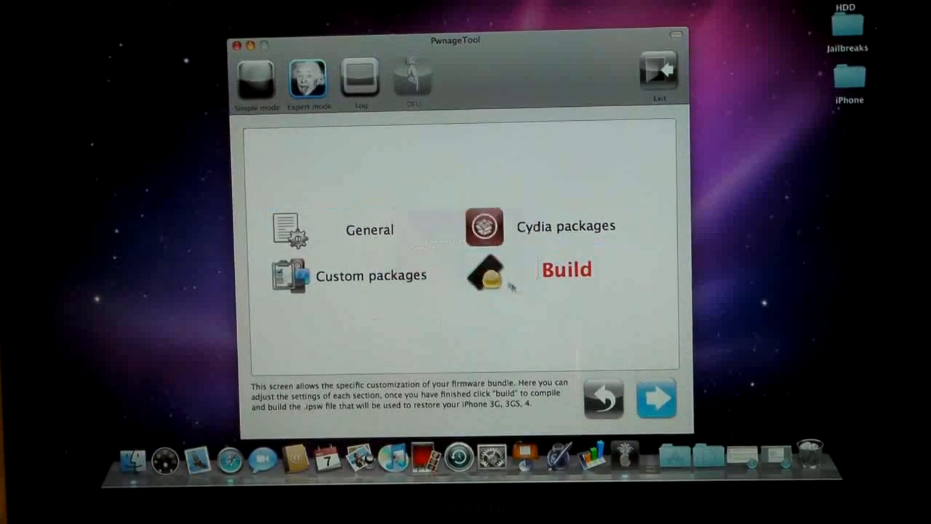
# Step: Build the custom IPSW and save it to the Desktop under its default name
pyautogui.click(567, 269)
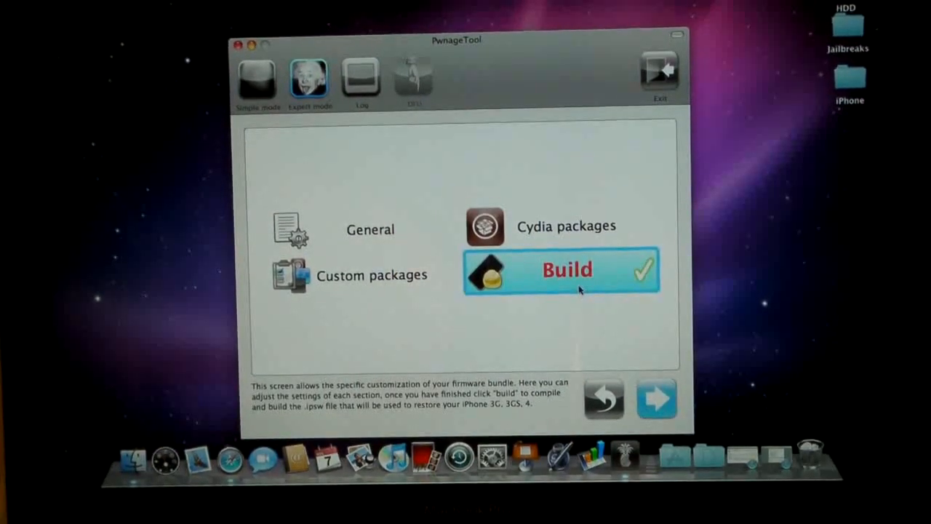
pyautogui.click(566, 269)
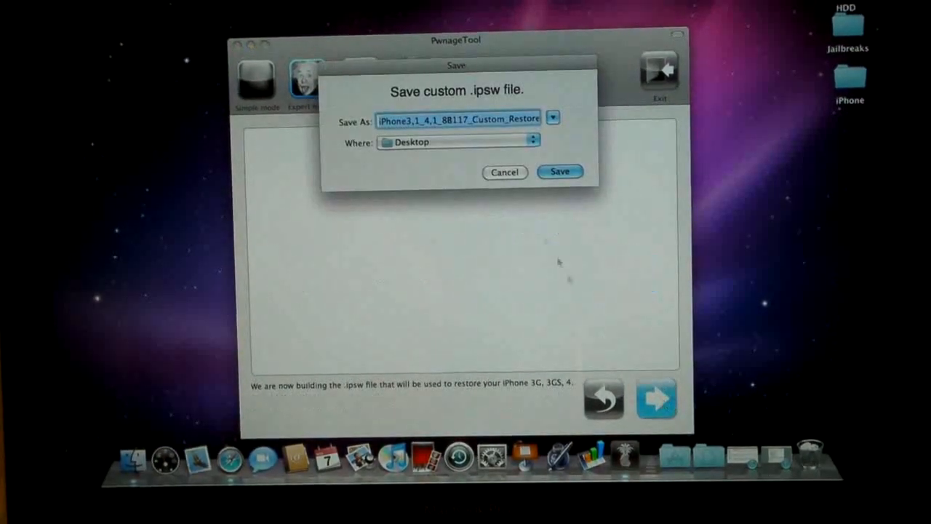
pyautogui.click(560, 172)
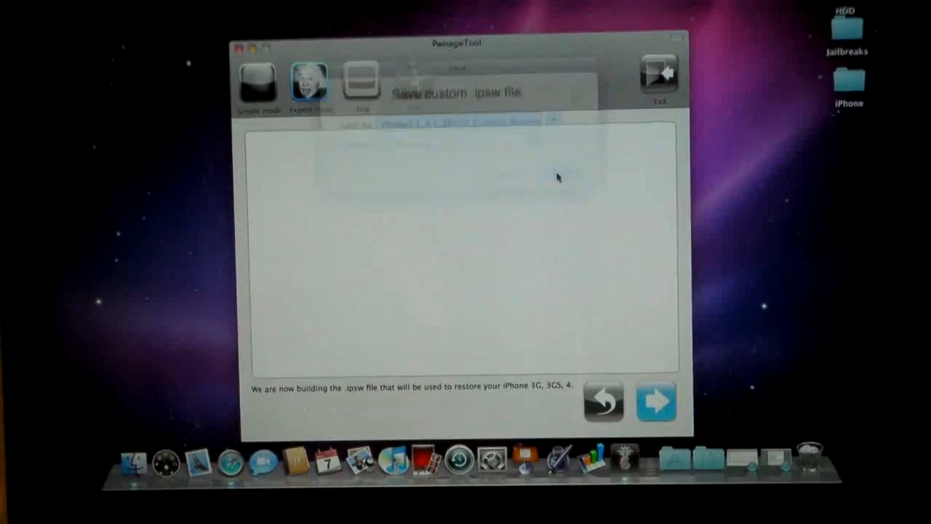
pyautogui.click(653, 401)
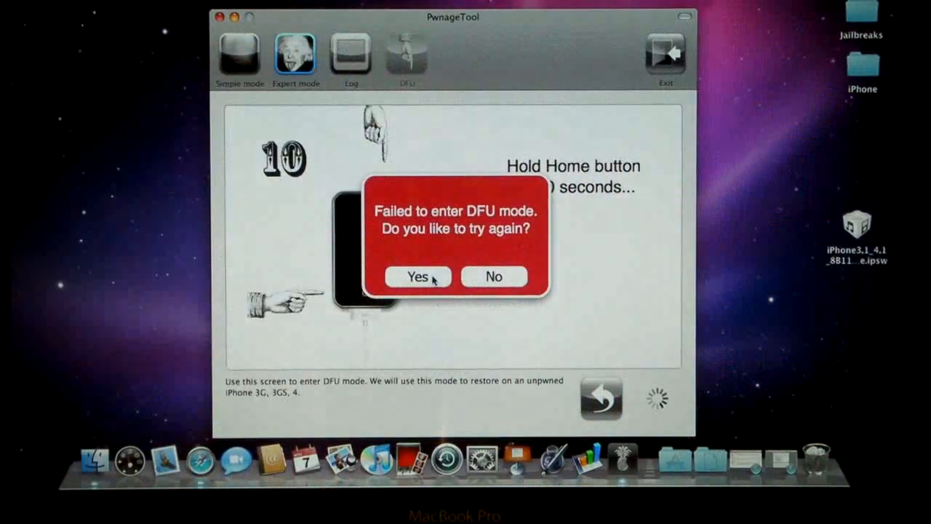
# Step: Retry DFU mode and acknowledge the success message
pyautogui.click(416, 276)
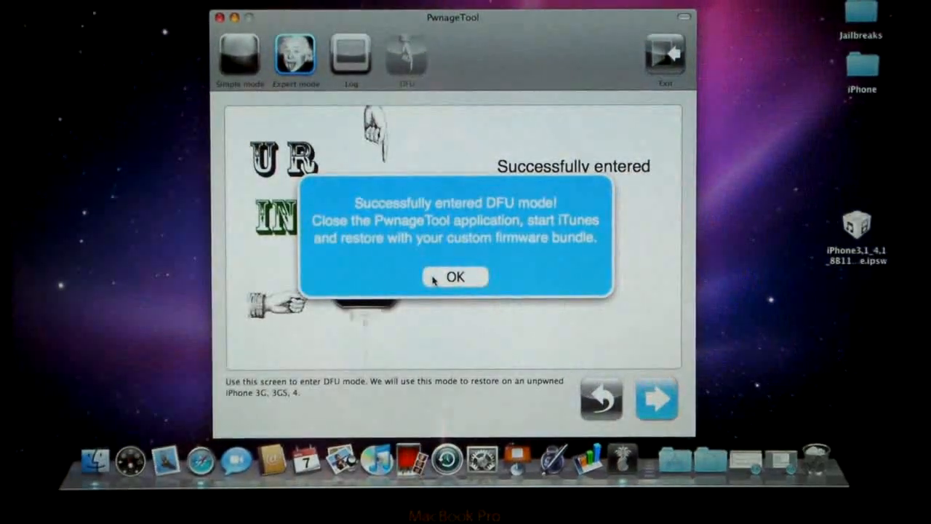
pyautogui.click(454, 276)
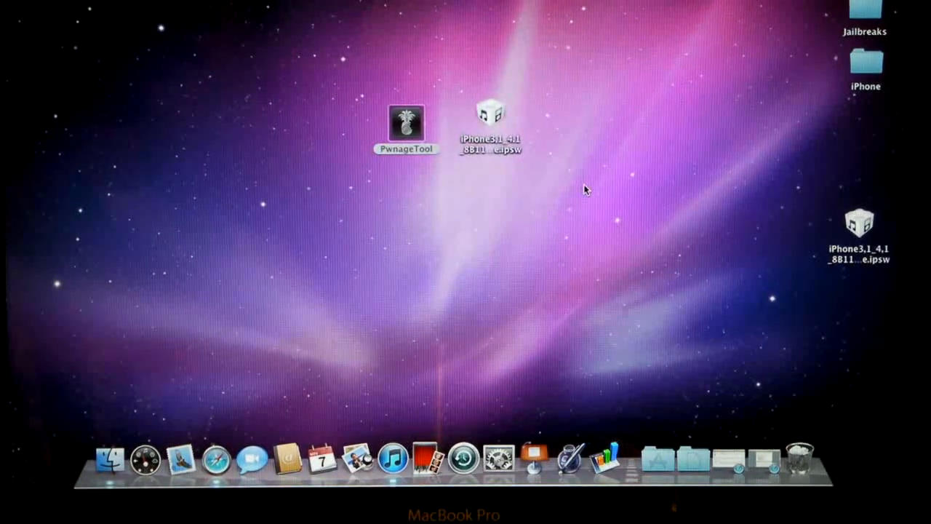
# Step: Launch iTunes, dismiss the recovery mode alert, and Option-click Restore
pyautogui.click(392, 458)
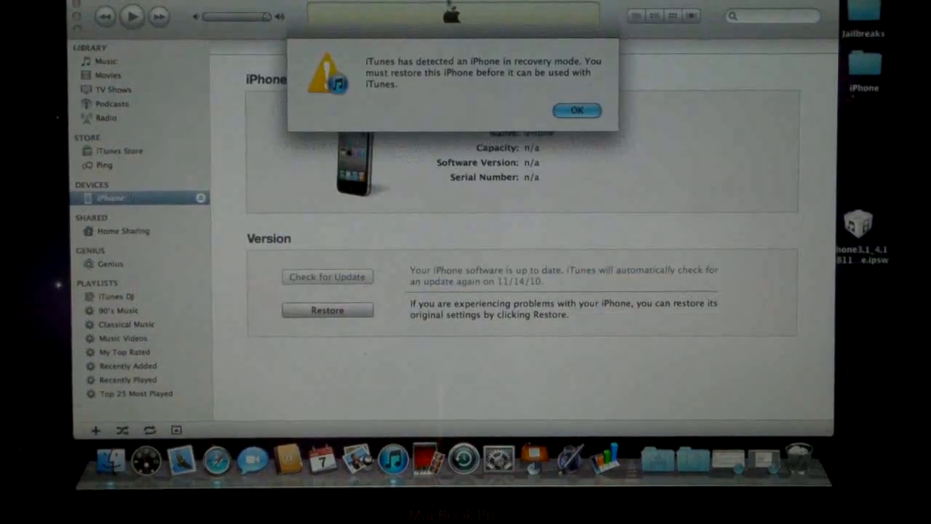
pyautogui.click(576, 109)
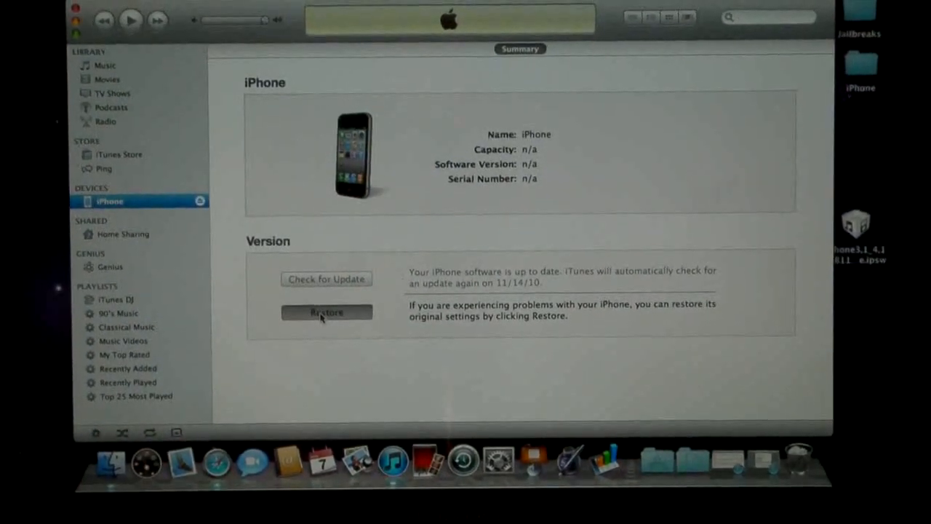
pyautogui.click(326, 312)
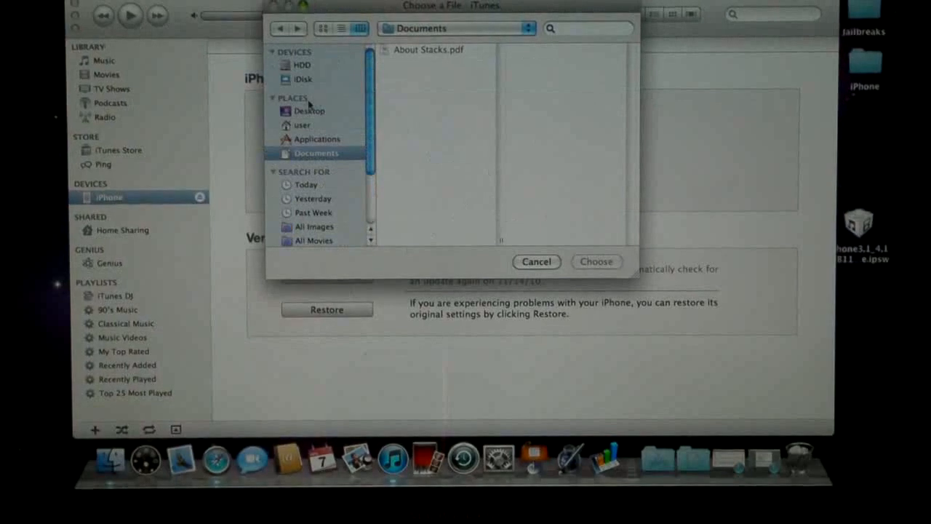
# Step: Choose the Custom_Restore .ipsw from the Desktop and confirm the restore
pyautogui.click(310, 111)
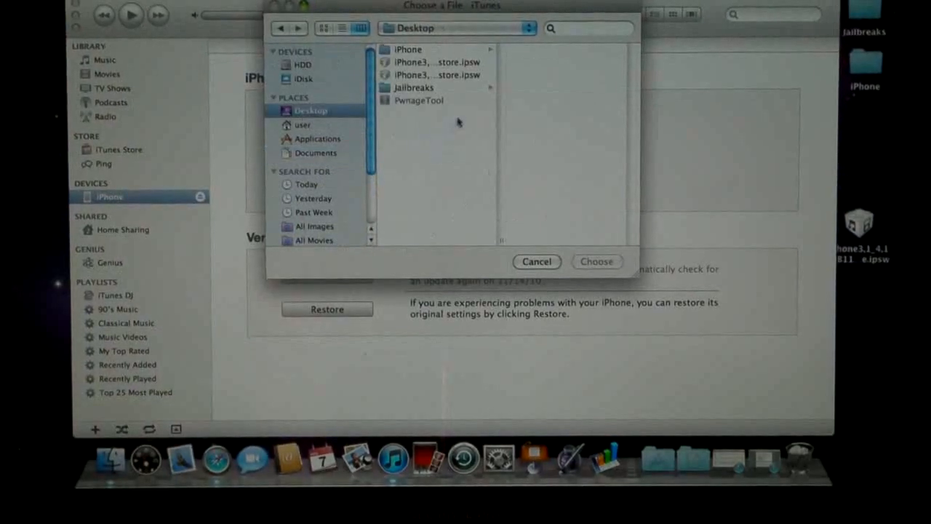
pyautogui.click(429, 62)
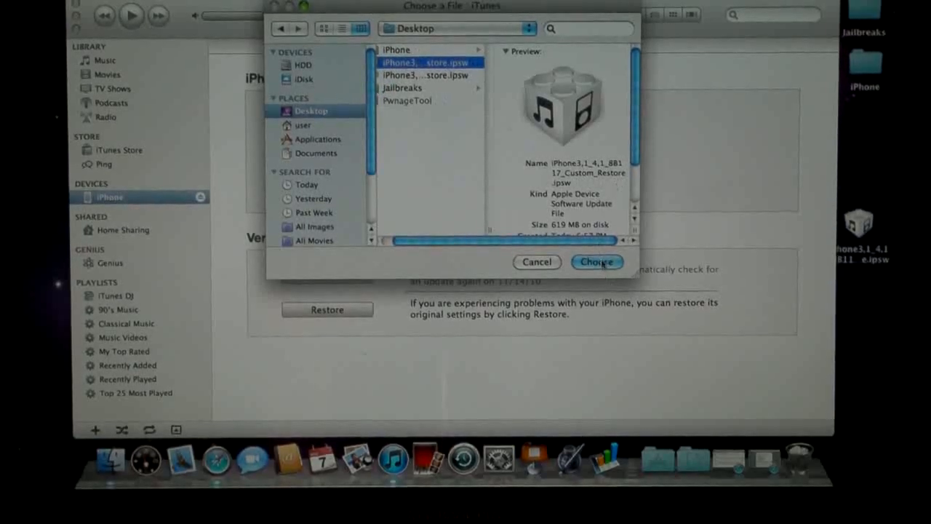
pyautogui.click(596, 262)
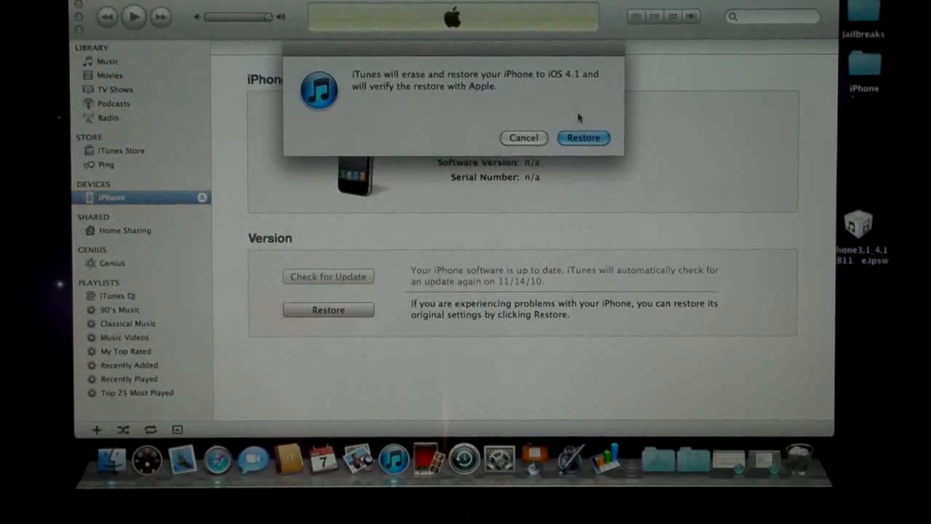
pyautogui.click(583, 137)
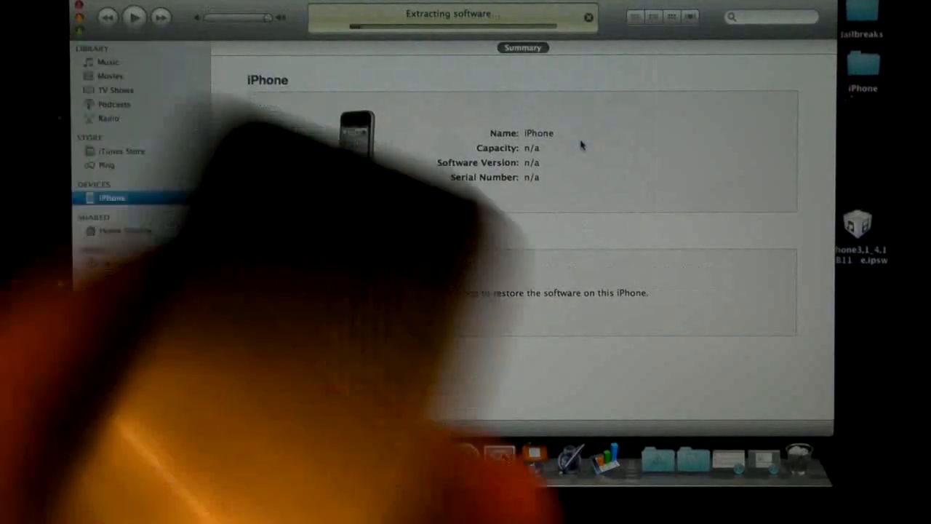